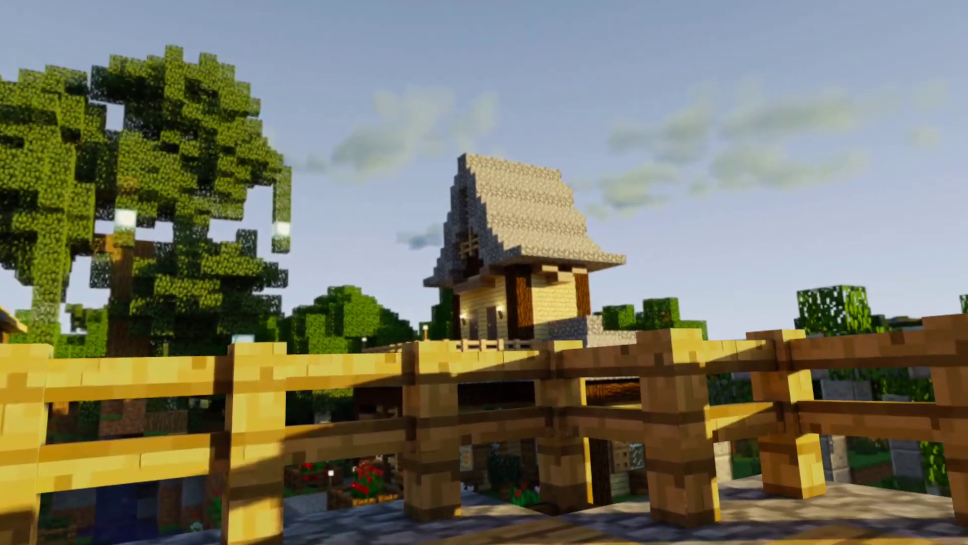
pyautogui.moveTo(485, 272)
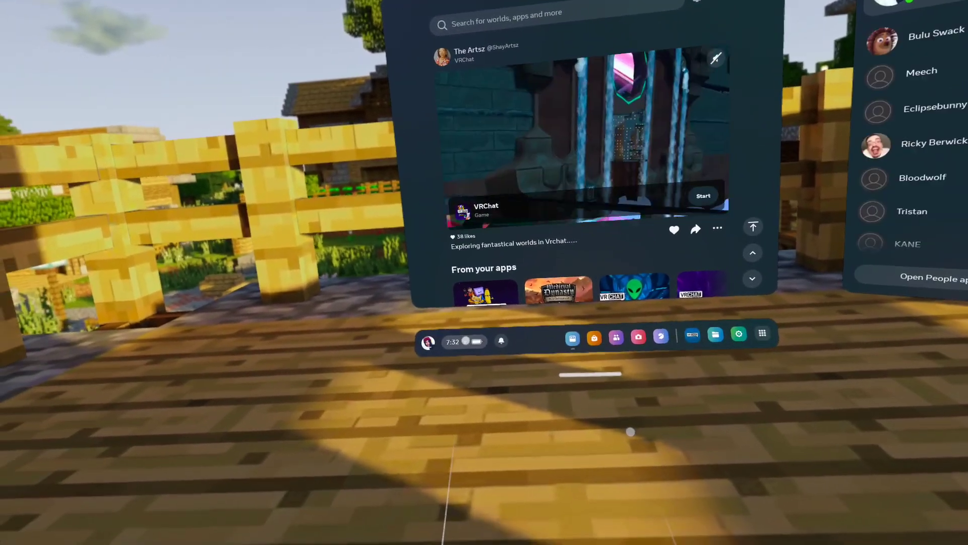
# - Navigate from Quick settings into Settings > Personalization > Virtual environment, listing Minecraft Village
pyautogui.click(457, 341)
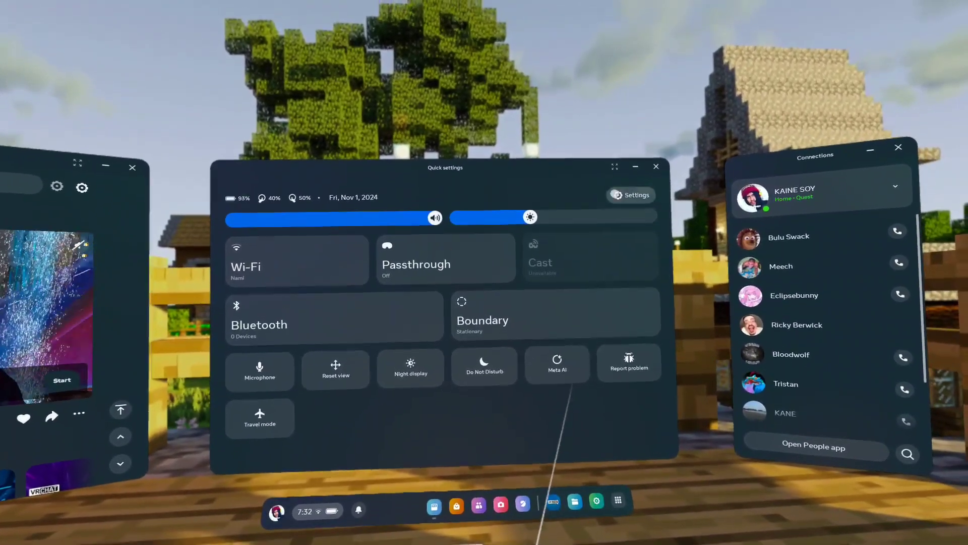
pyautogui.click(631, 194)
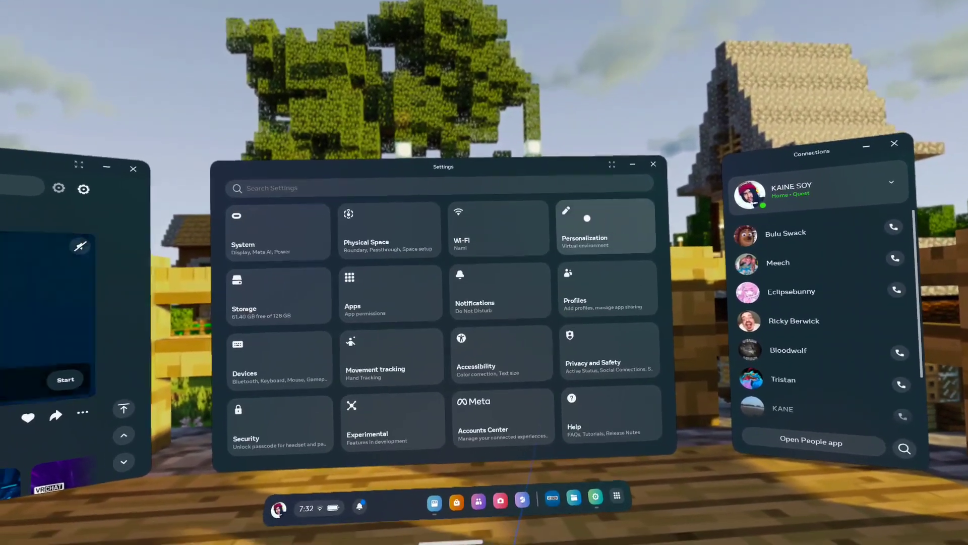
pyautogui.click(605, 225)
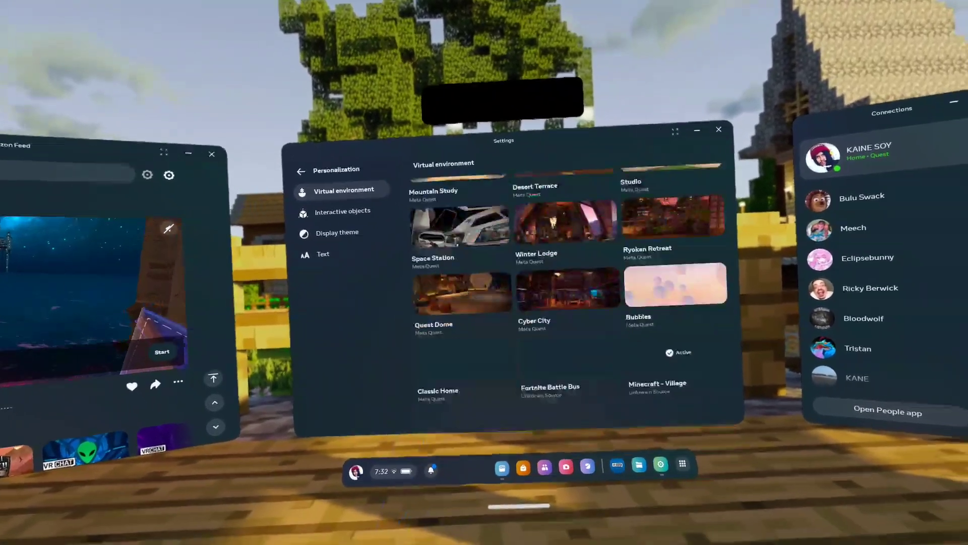